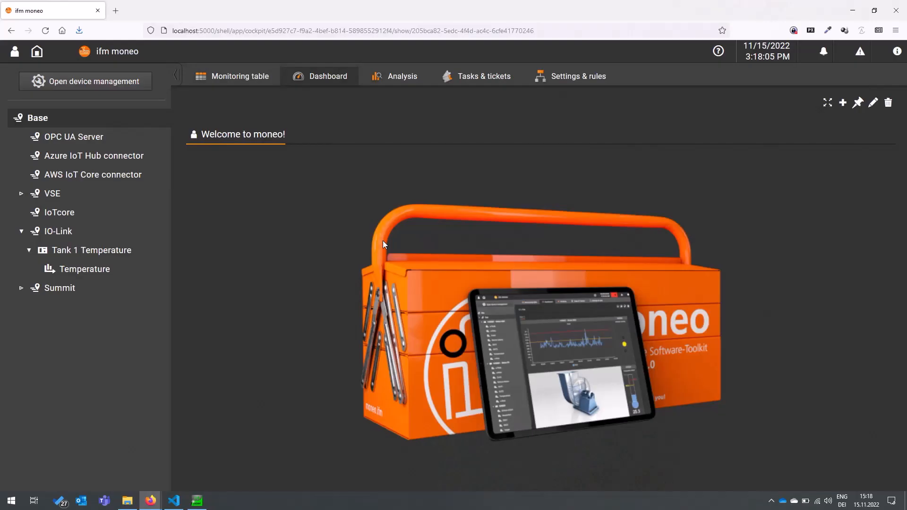
pyautogui.moveTo(329, 323)
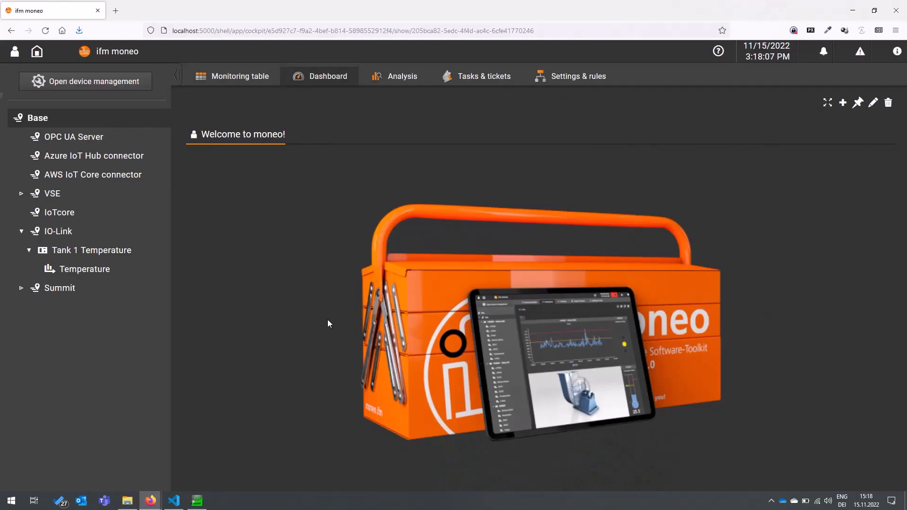
pyautogui.moveTo(37, 51)
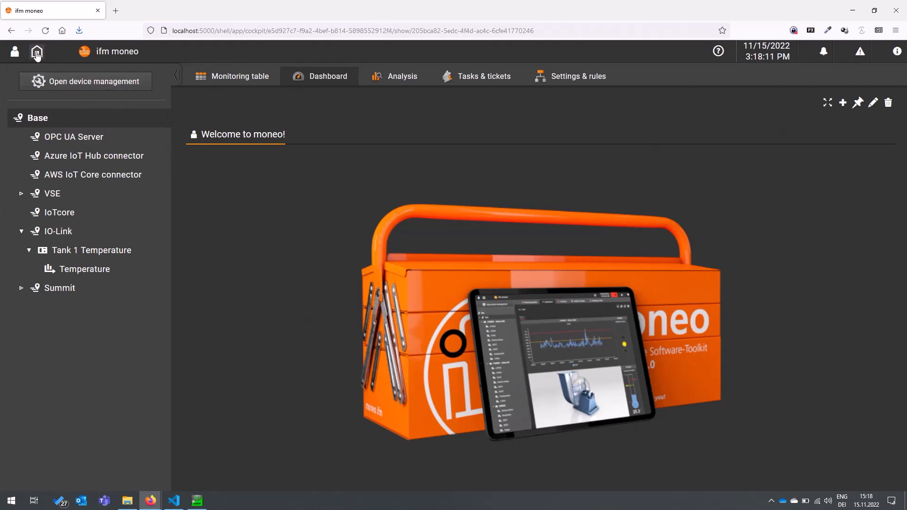
pyautogui.moveTo(73, 136)
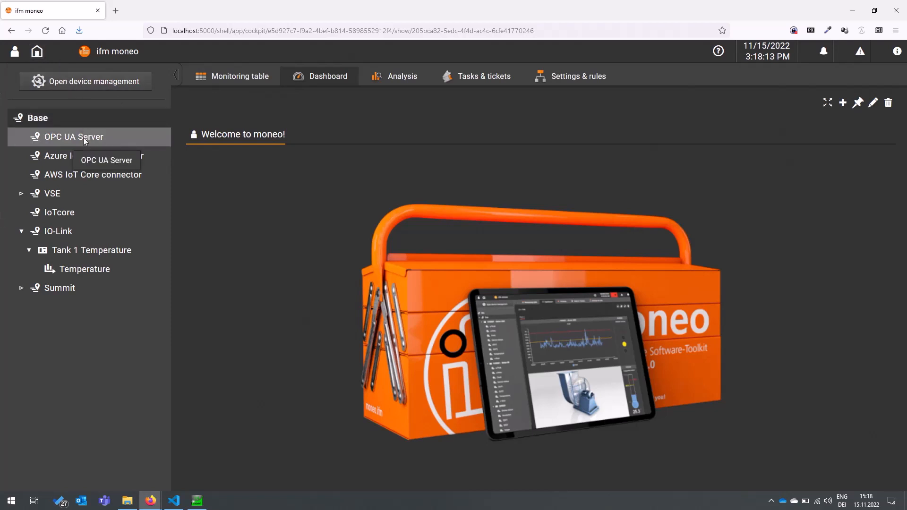
# Select OPC UA Server in the left tree to show its edgeConnect overview dashboard
pyautogui.click(74, 137)
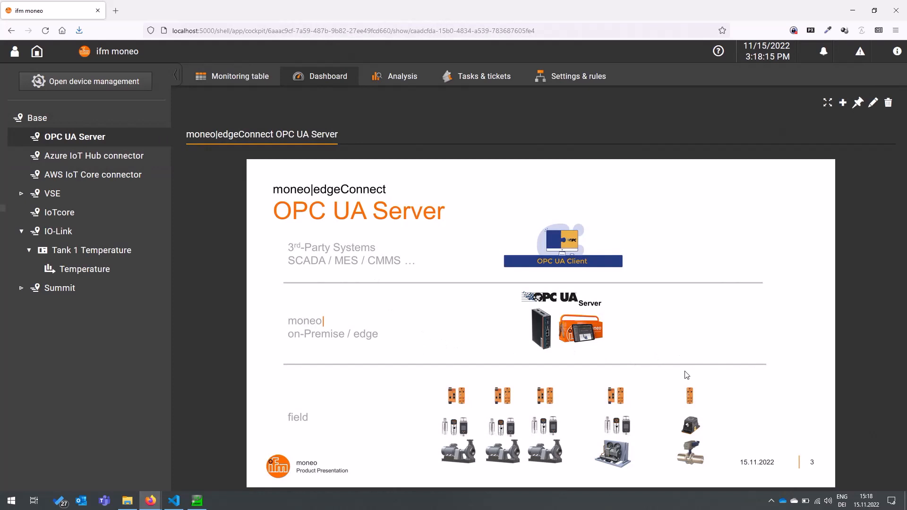
pyautogui.moveTo(757, 386)
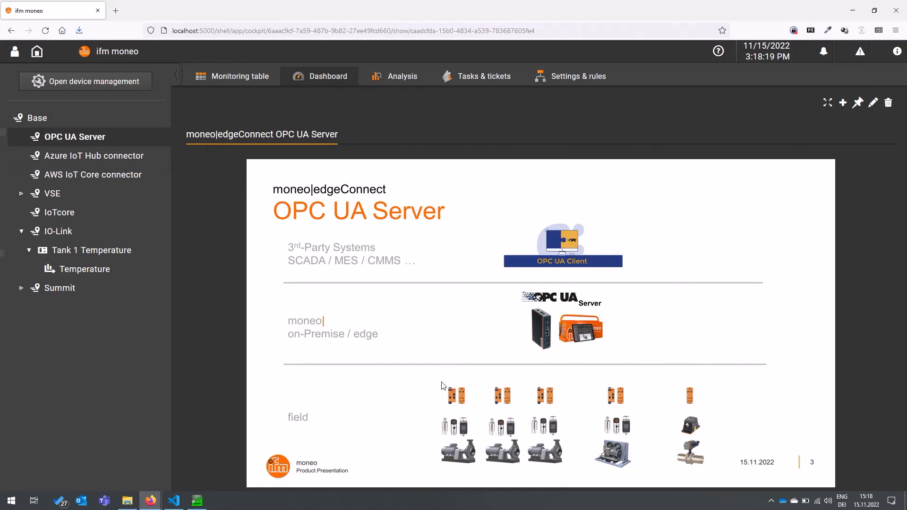
pyautogui.moveTo(598, 492)
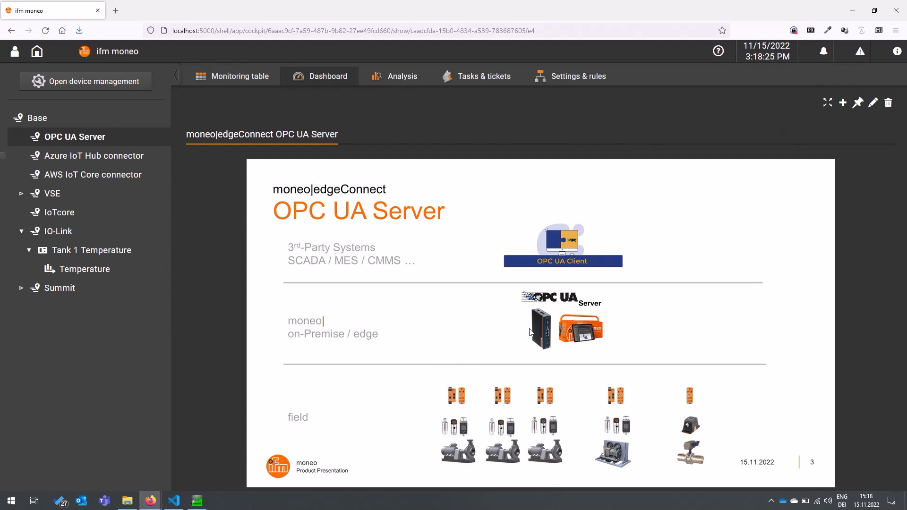
pyautogui.moveTo(561, 330)
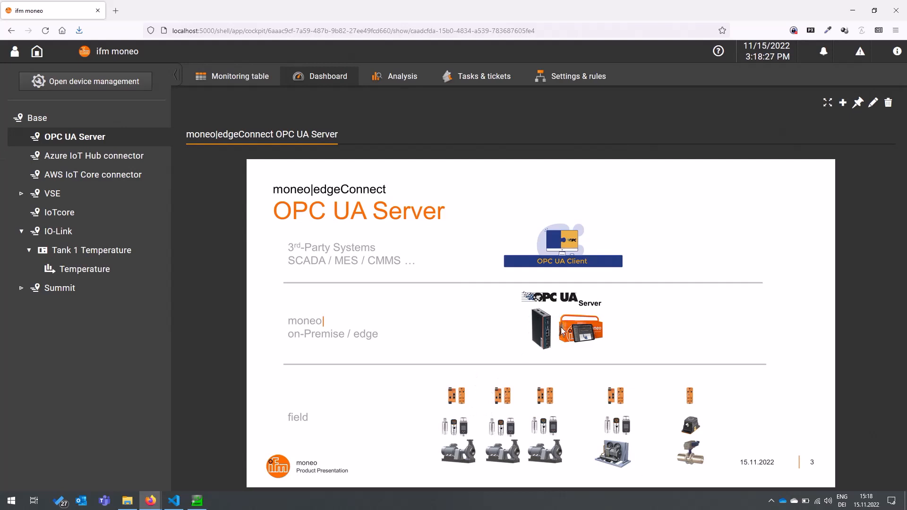
pyautogui.moveTo(600, 299)
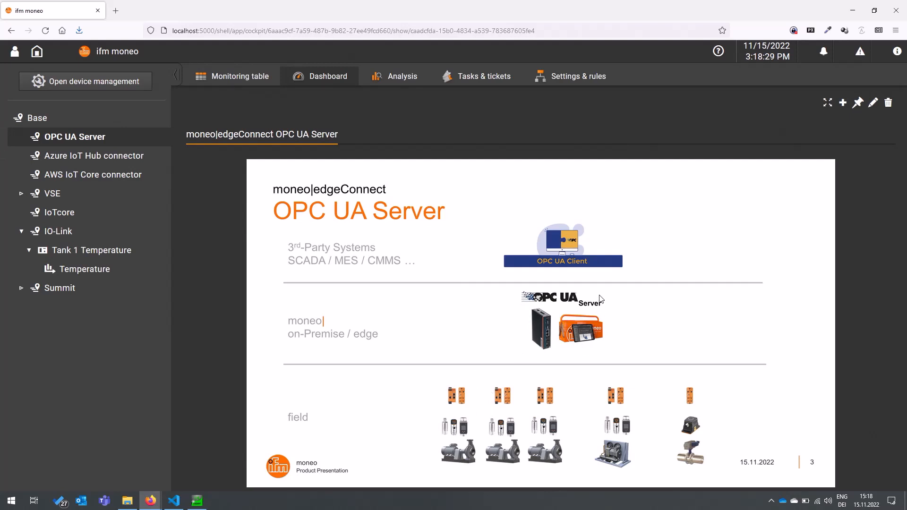
pyautogui.moveTo(588, 319)
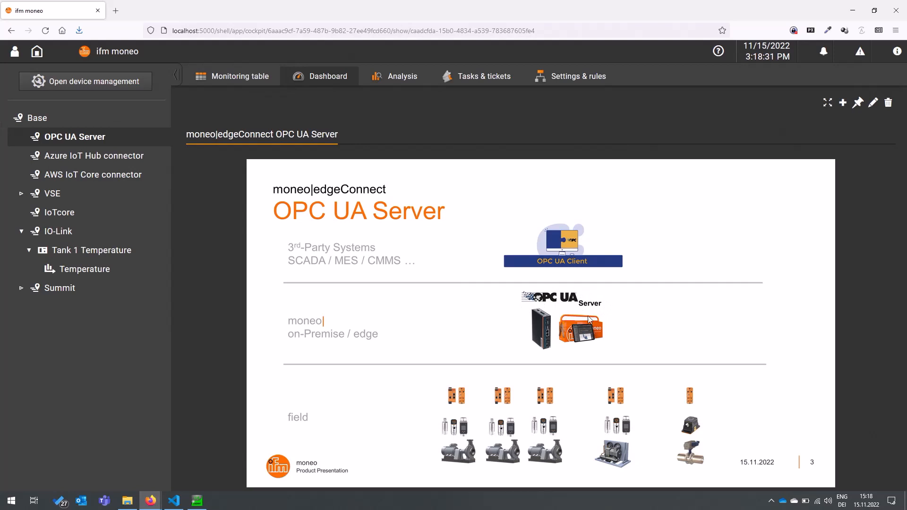
pyautogui.moveTo(566, 304)
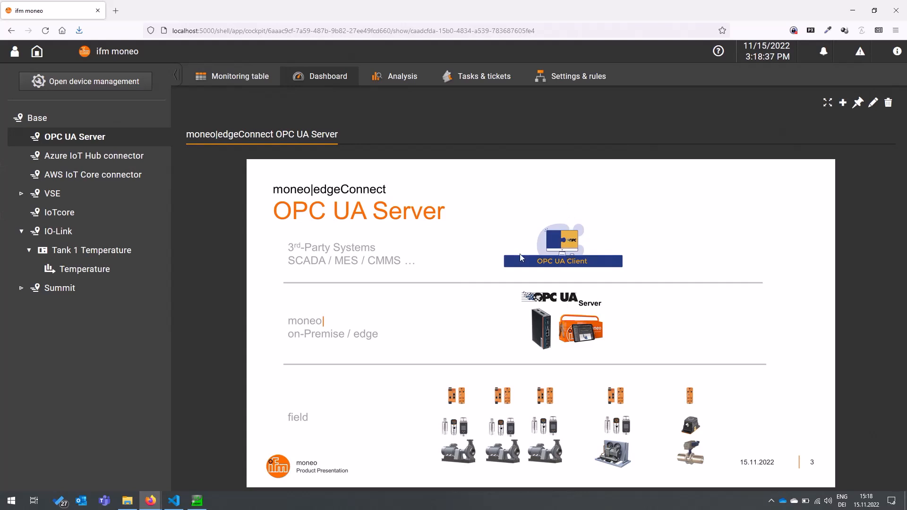
pyautogui.moveTo(559, 231)
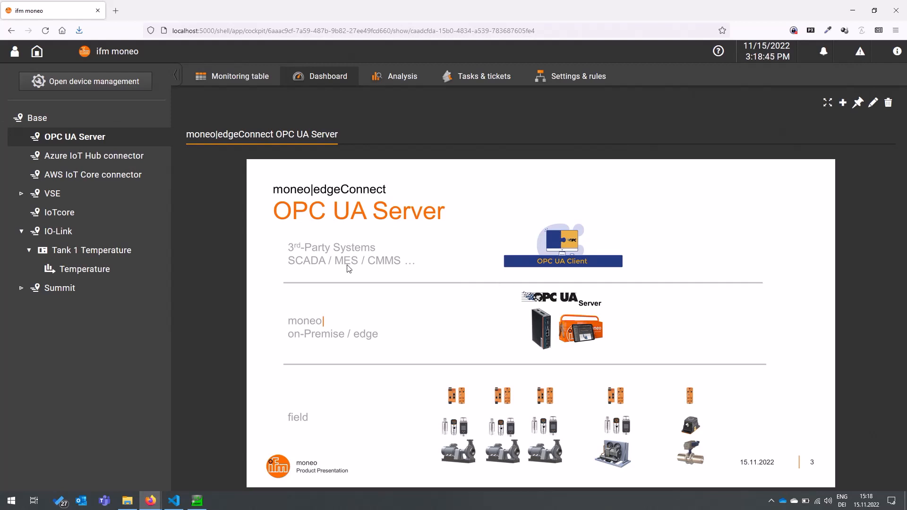
pyautogui.moveTo(37, 51)
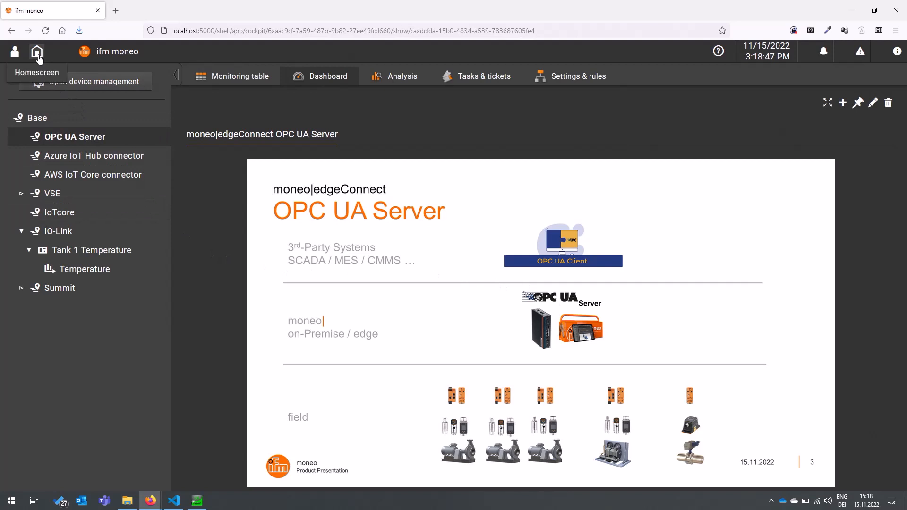
# Go back to the moneo Home screen with its module tiles
pyautogui.click(36, 52)
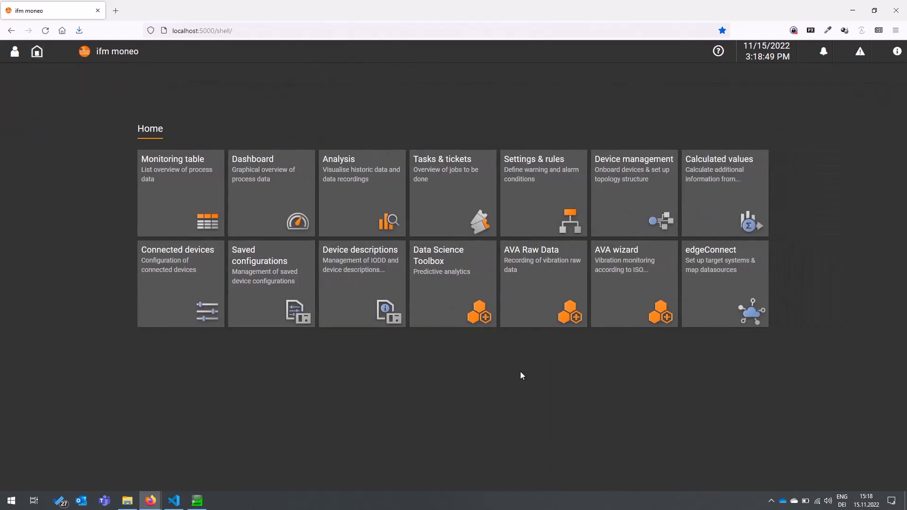
pyautogui.moveTo(543, 375)
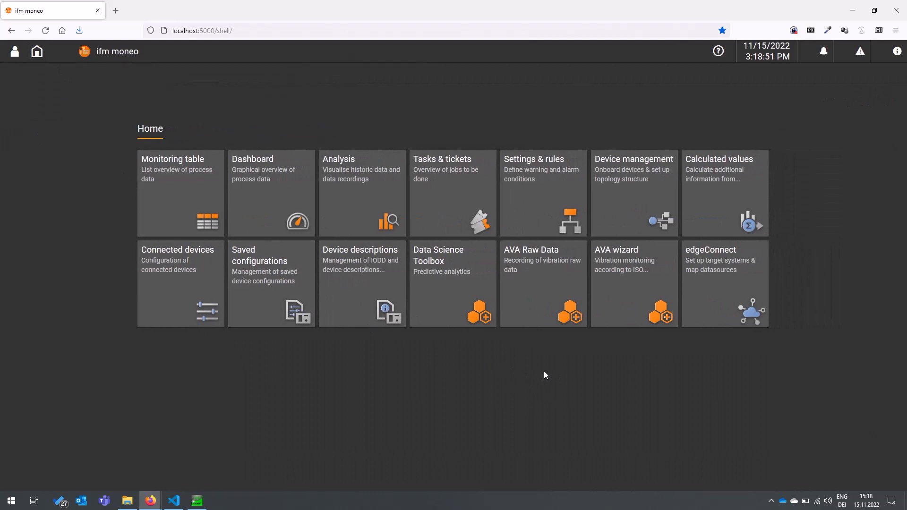
pyautogui.moveTo(550, 382)
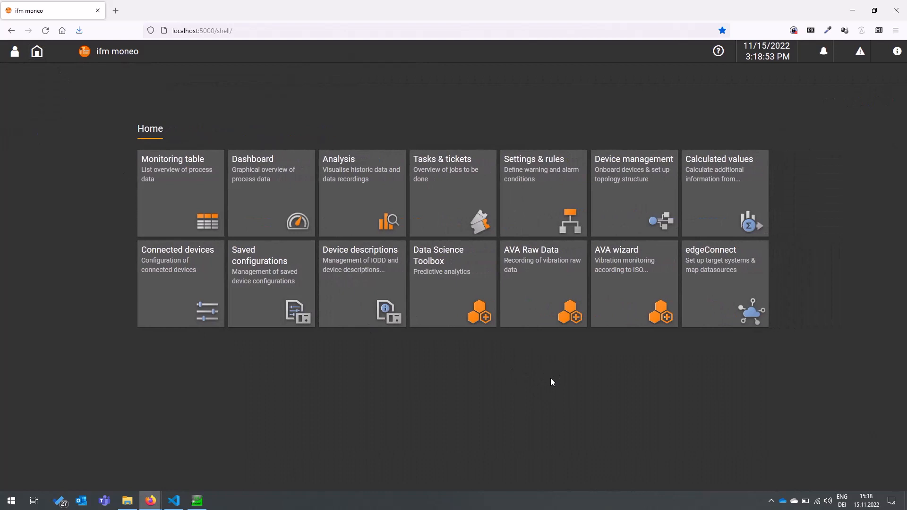
pyautogui.moveTo(646, 366)
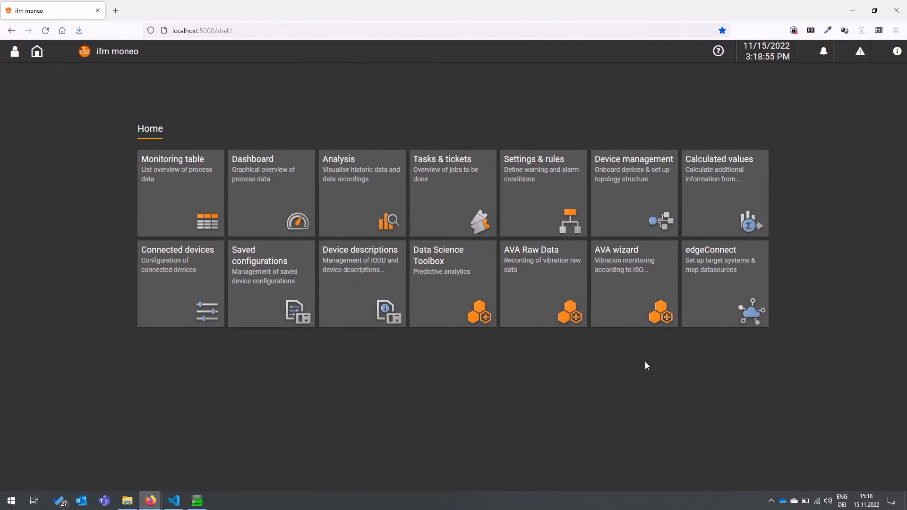
pyautogui.moveTo(718, 272)
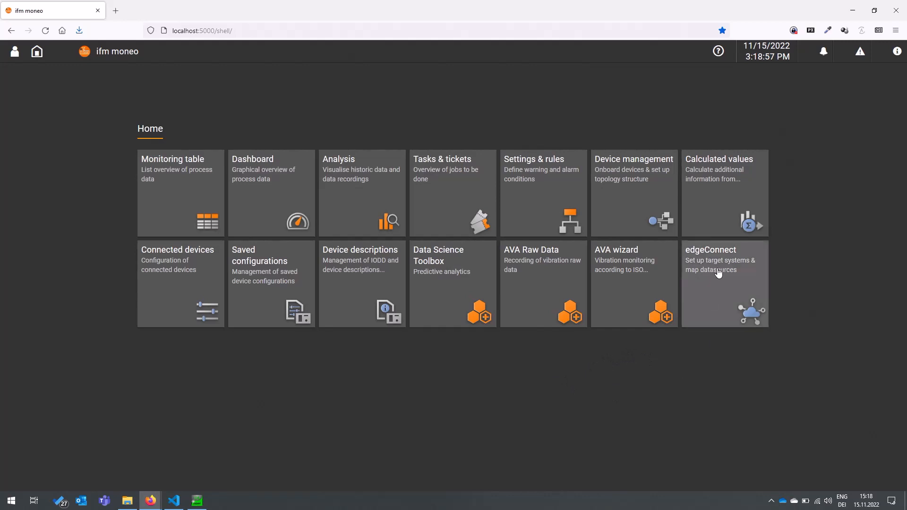
pyautogui.moveTo(720, 242)
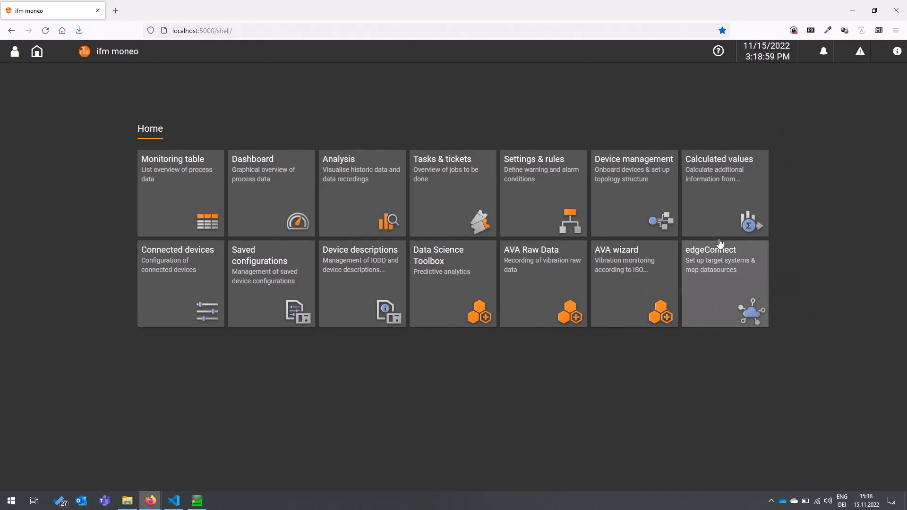
pyautogui.moveTo(722, 292)
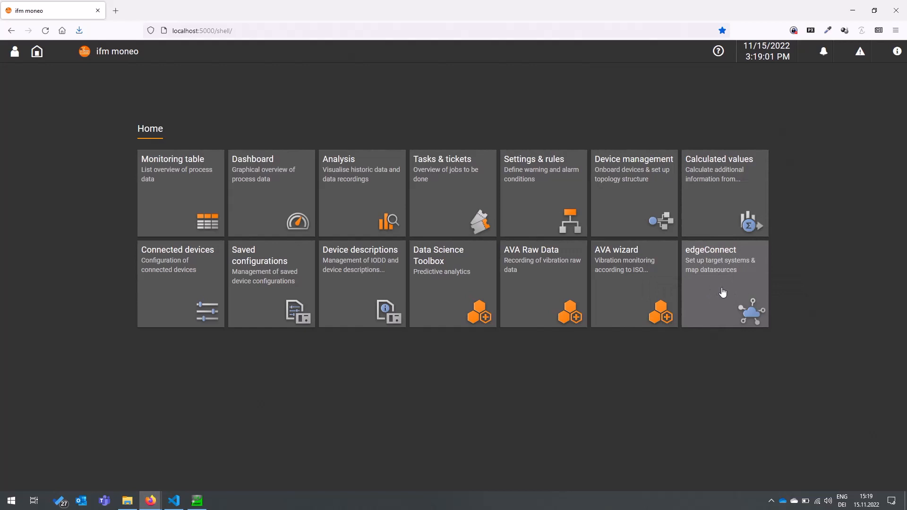
# In edgeConnect, list the datasources under Base and open the OPC UA server credentials page
pyautogui.click(723, 284)
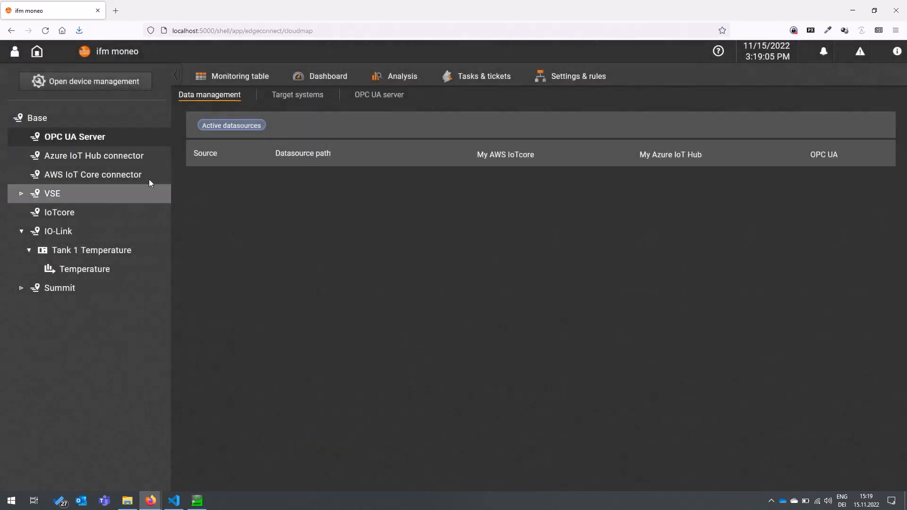
pyautogui.moveTo(35, 121)
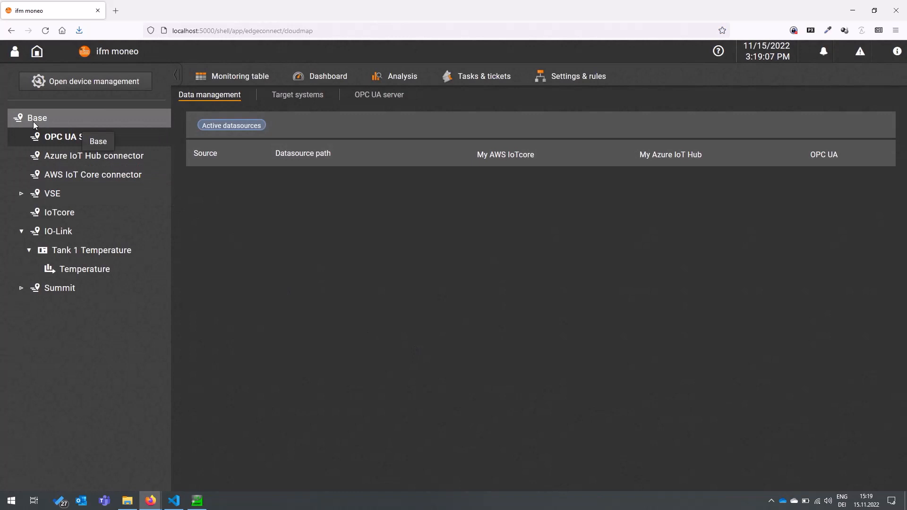
pyautogui.click(37, 118)
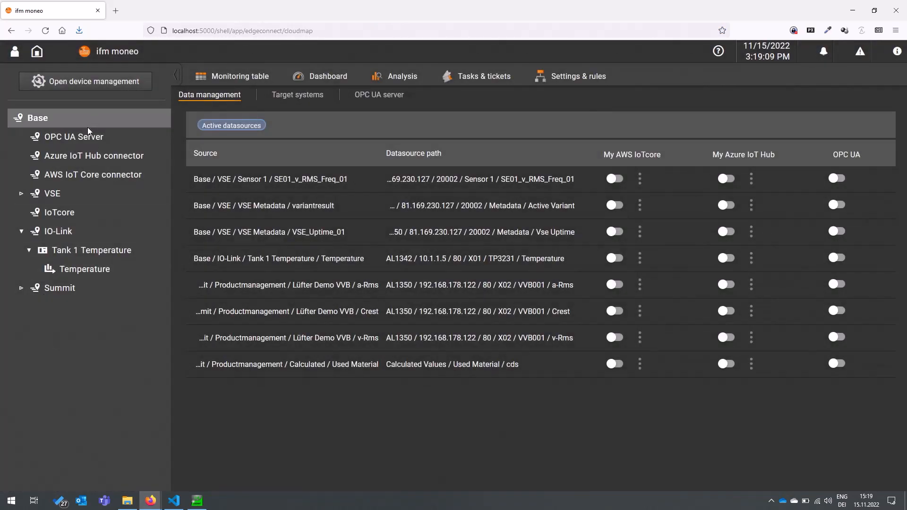
pyautogui.moveTo(88, 118)
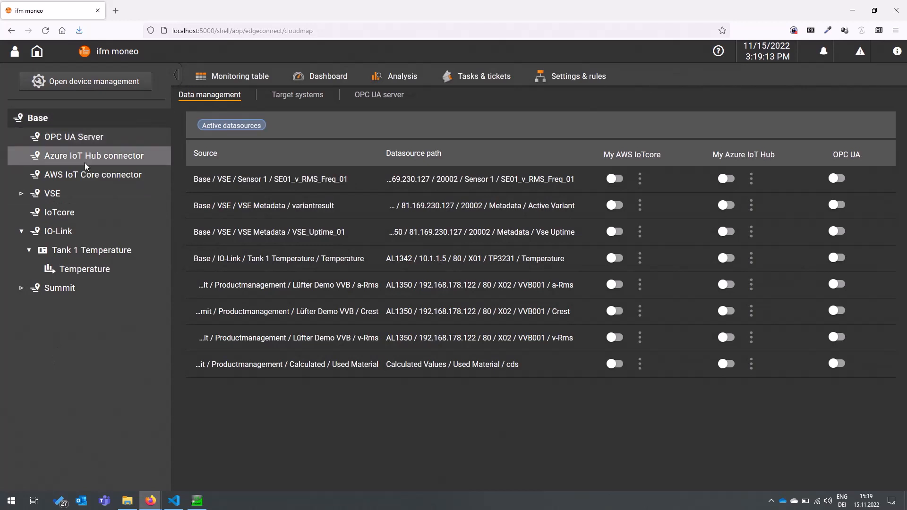
pyautogui.moveTo(84, 368)
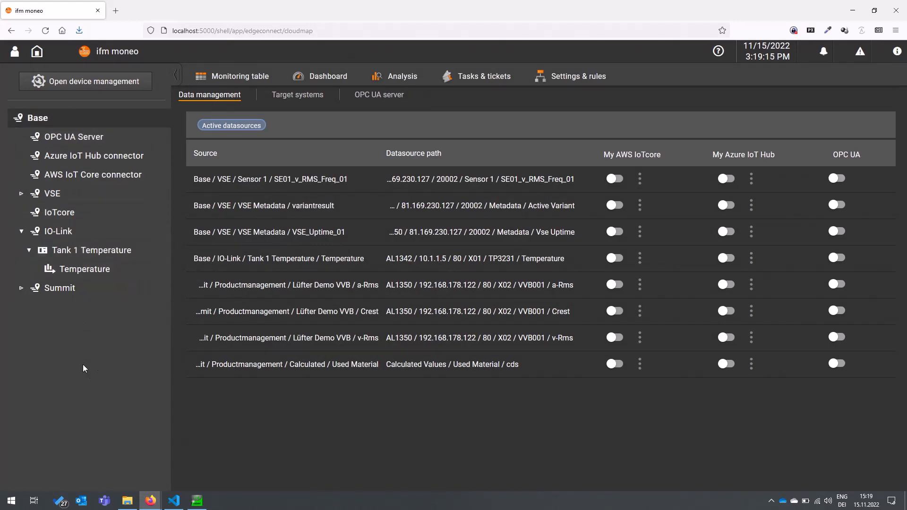
pyautogui.moveTo(373, 145)
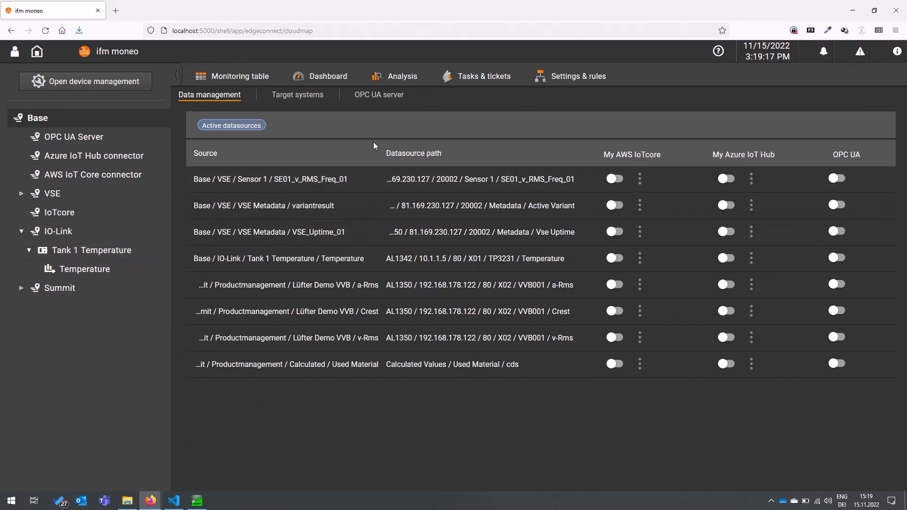
pyautogui.moveTo(378, 94)
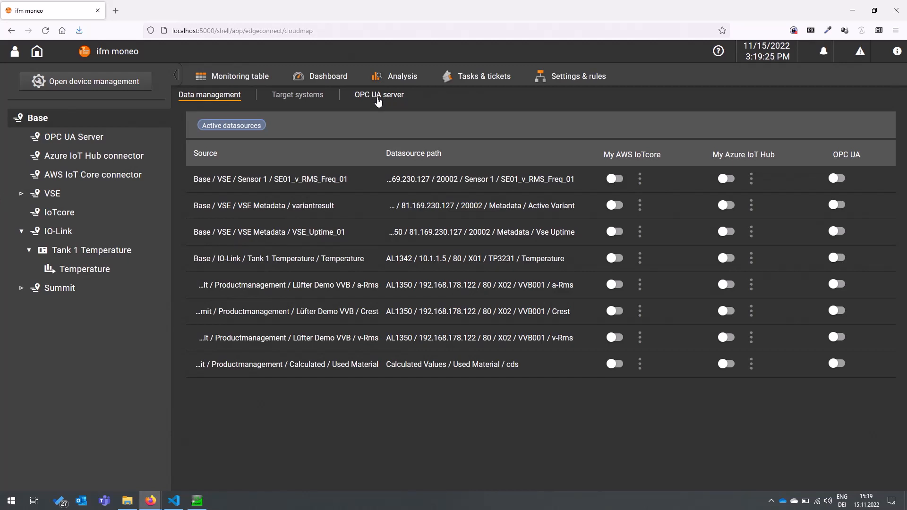
pyautogui.click(378, 95)
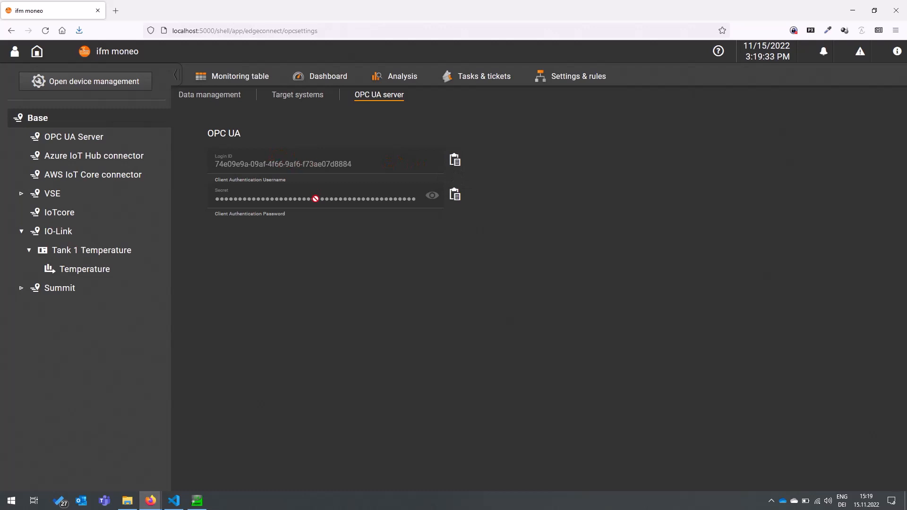
pyautogui.moveTo(409, 247)
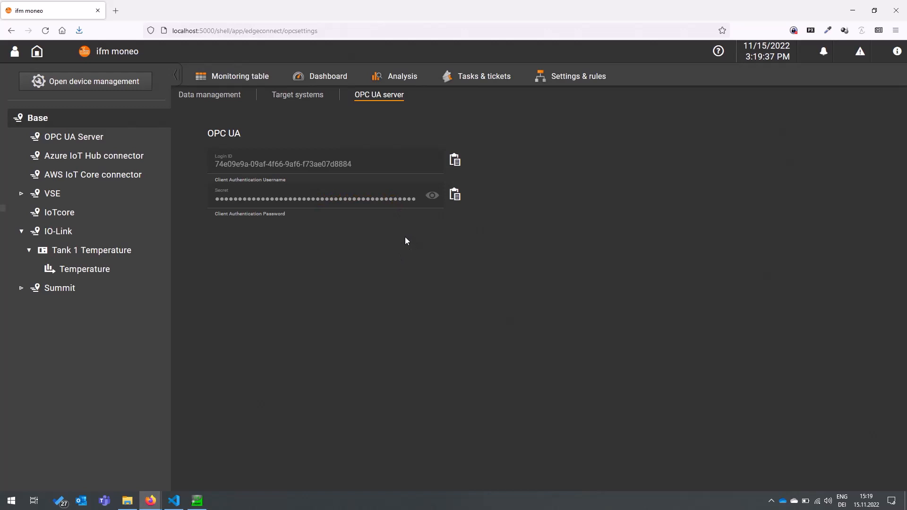
pyautogui.moveTo(405, 386)
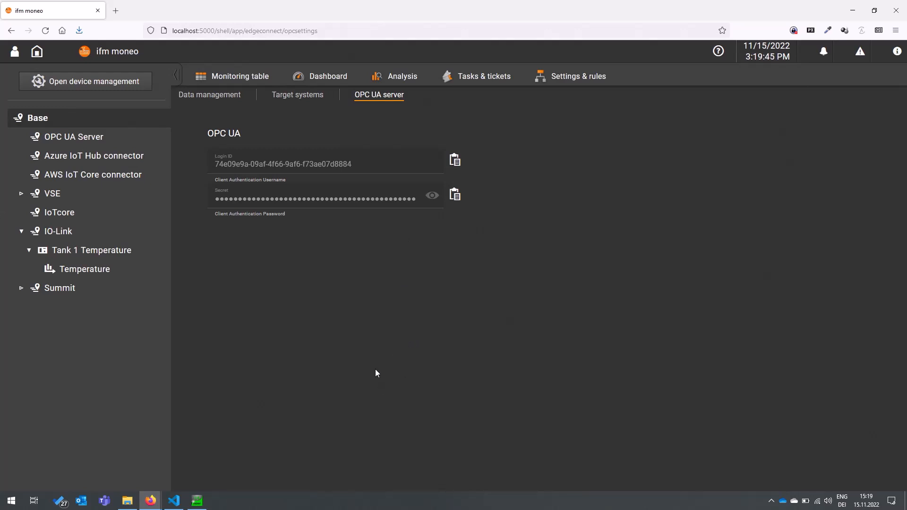
pyautogui.moveTo(218, 96)
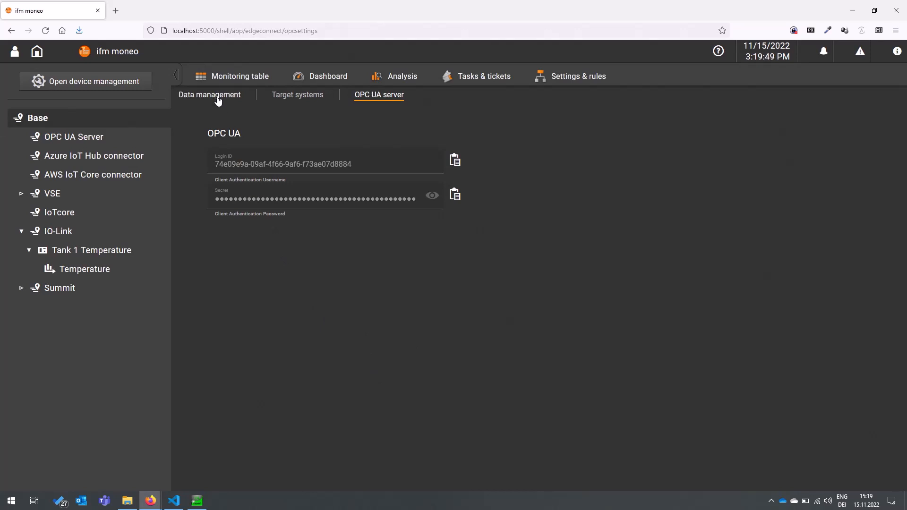
# Switch on OPC UA publishing for Tank 1 Temperature, then bring up UaExpert
pyautogui.click(209, 95)
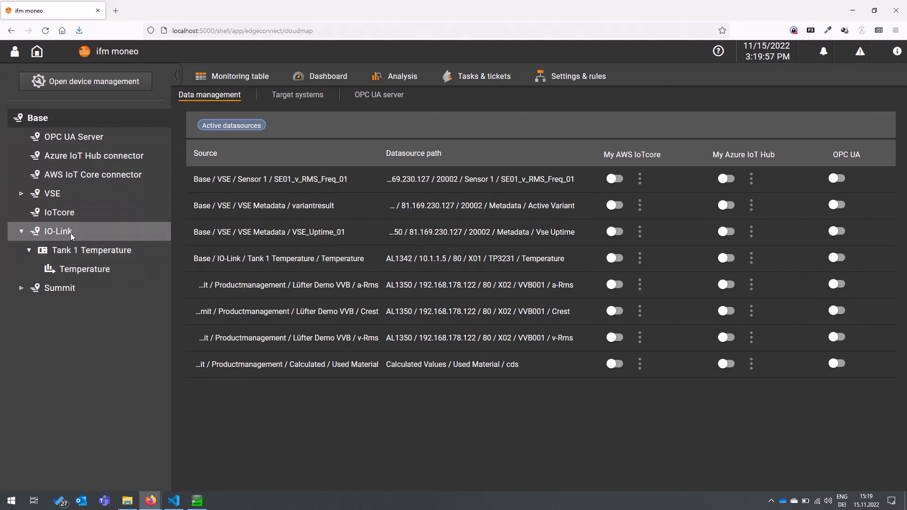
pyautogui.moveTo(90, 249)
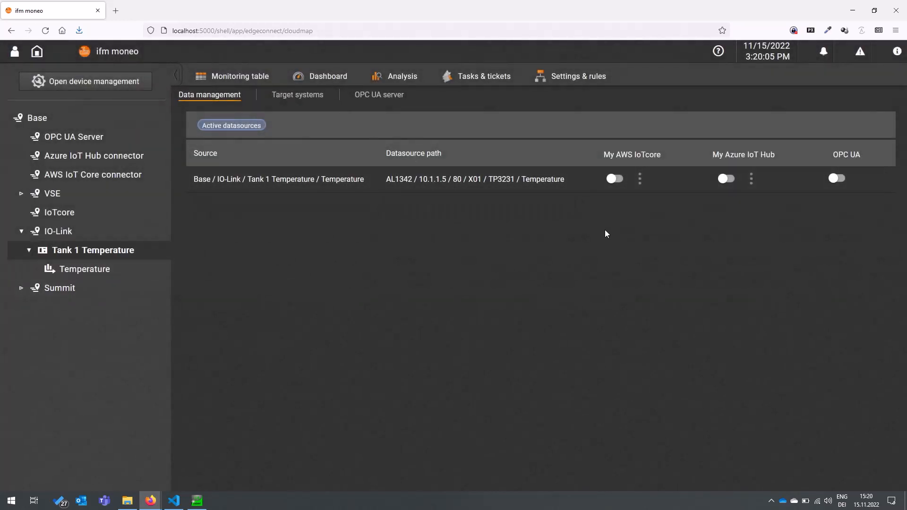
pyautogui.moveTo(556, 202)
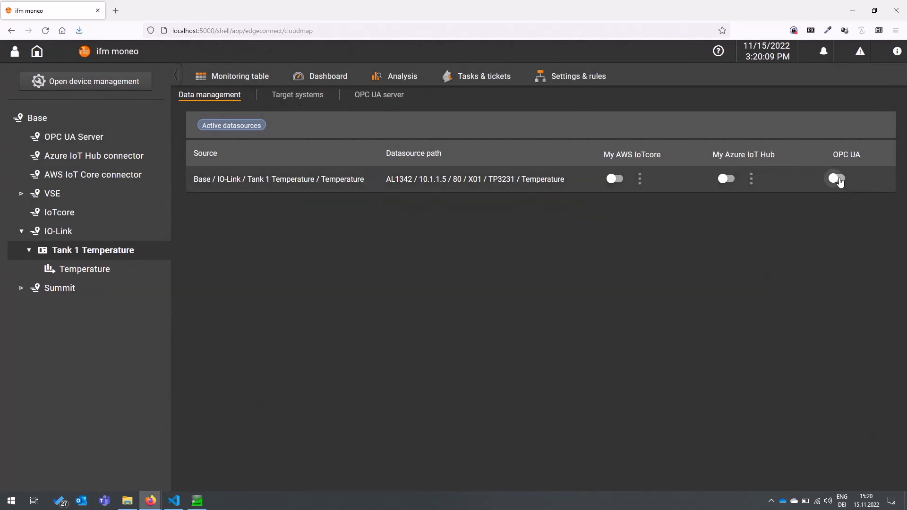
pyautogui.click(837, 178)
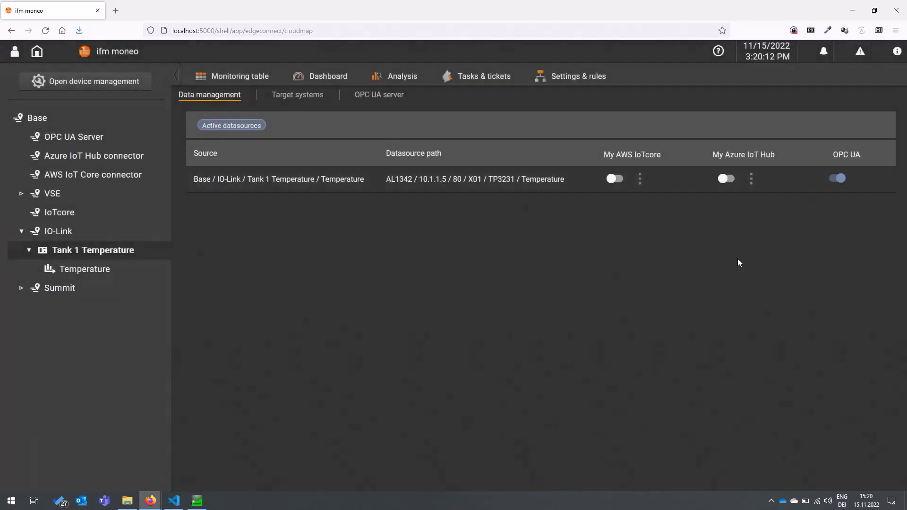
pyautogui.moveTo(694, 281)
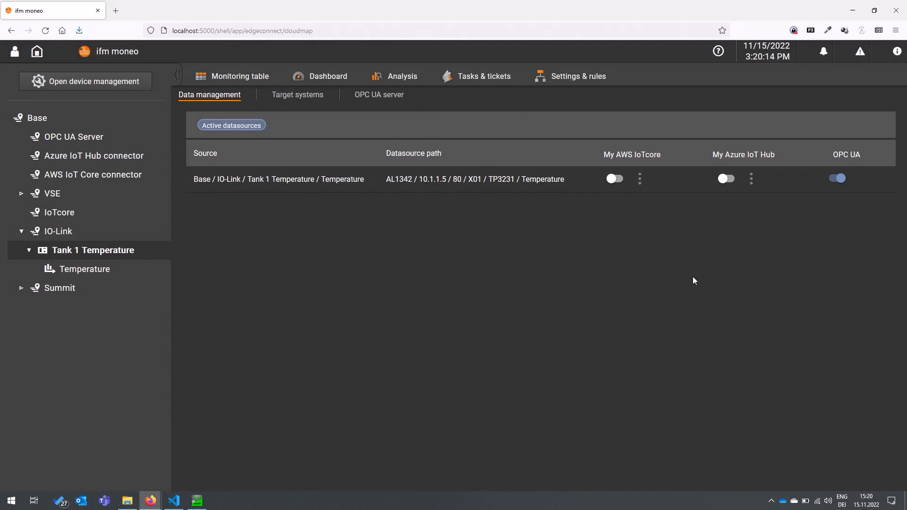
pyautogui.click(197, 501)
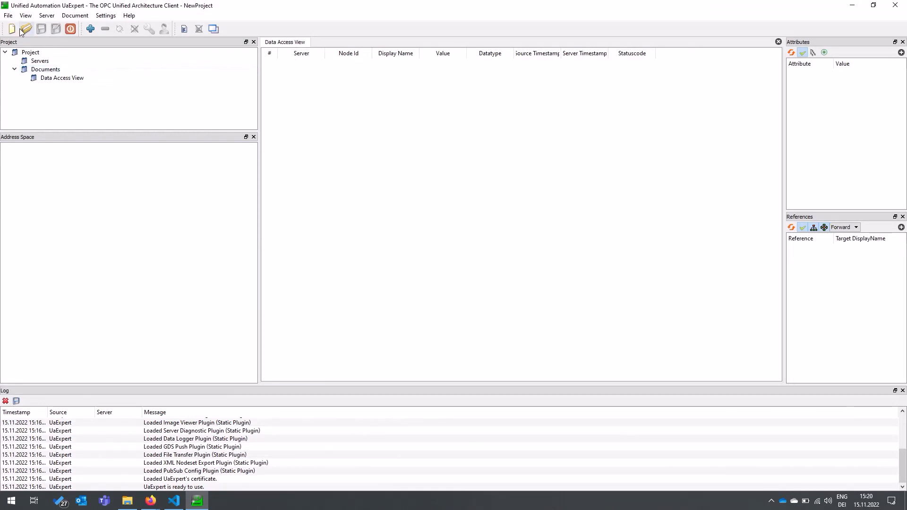
# Load the moneo.uap project in UaExpert, then return to the ifm moneo page
pyautogui.click(25, 29)
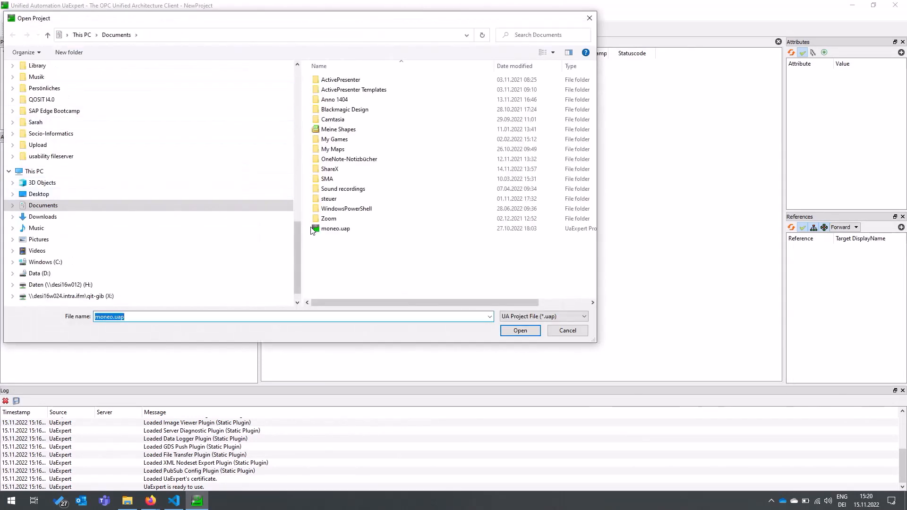
pyautogui.click(518, 330)
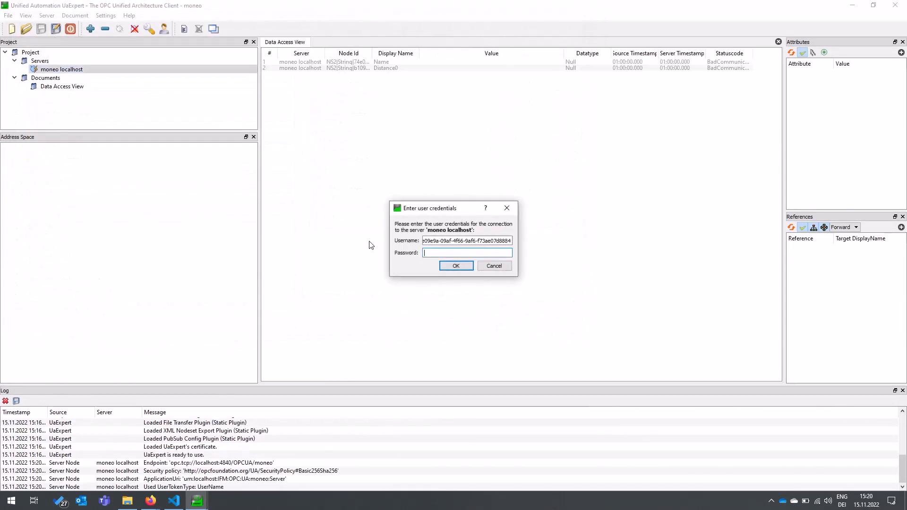
pyautogui.press('alt+tab')
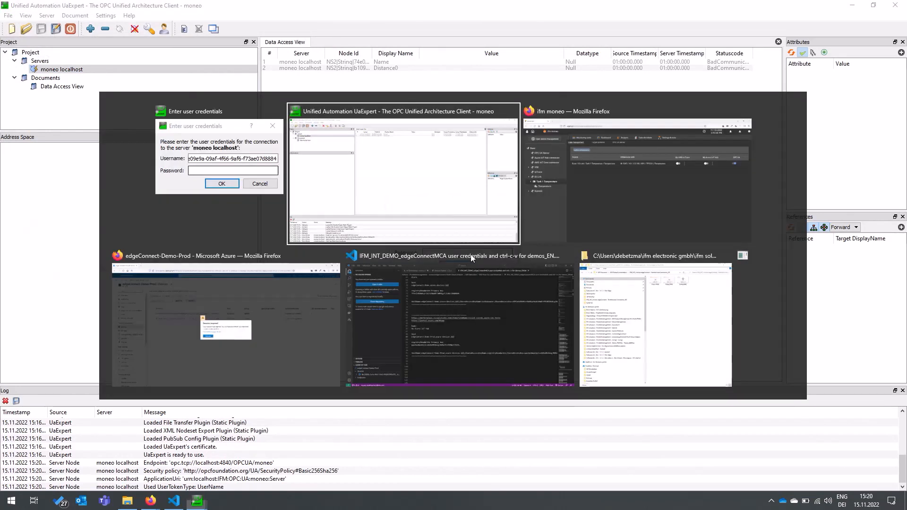
pyautogui.click(639, 173)
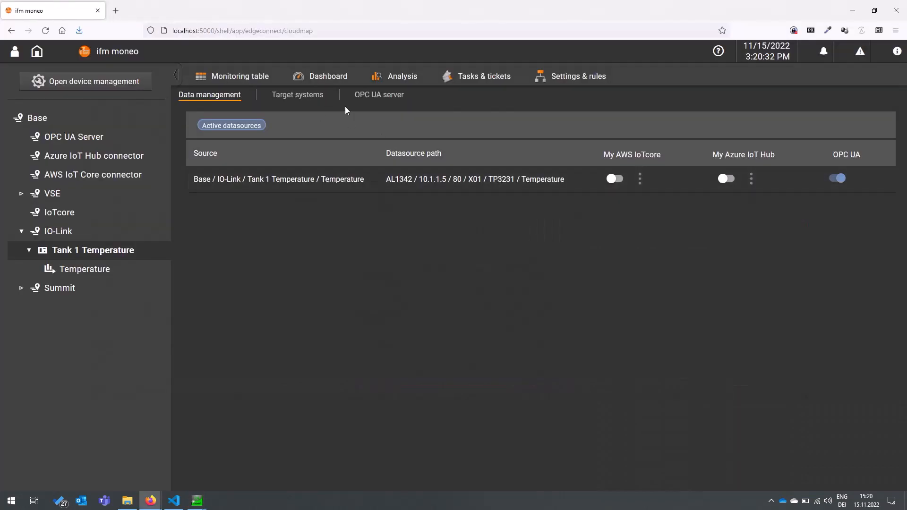
# Copy the OPC UA server client Secret in moneo and bring UaExpert back to connect
pyautogui.click(378, 95)
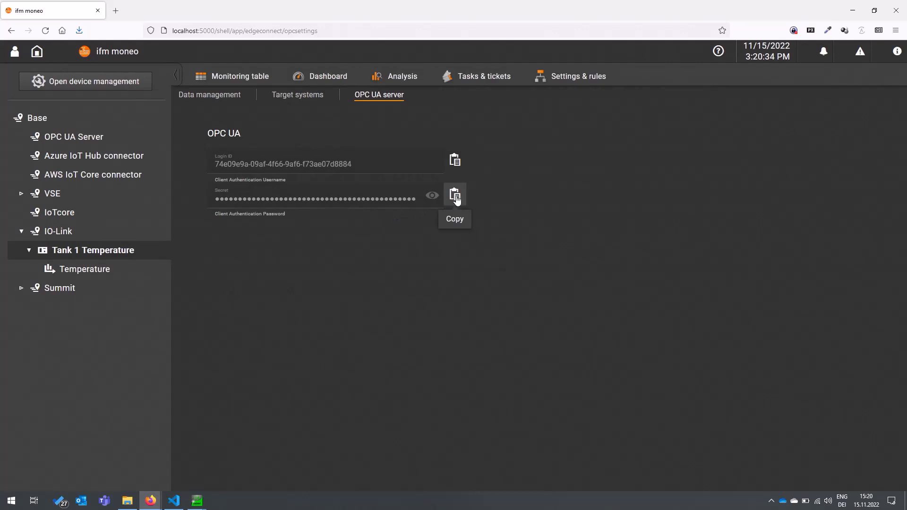
pyautogui.press('alt+tab')
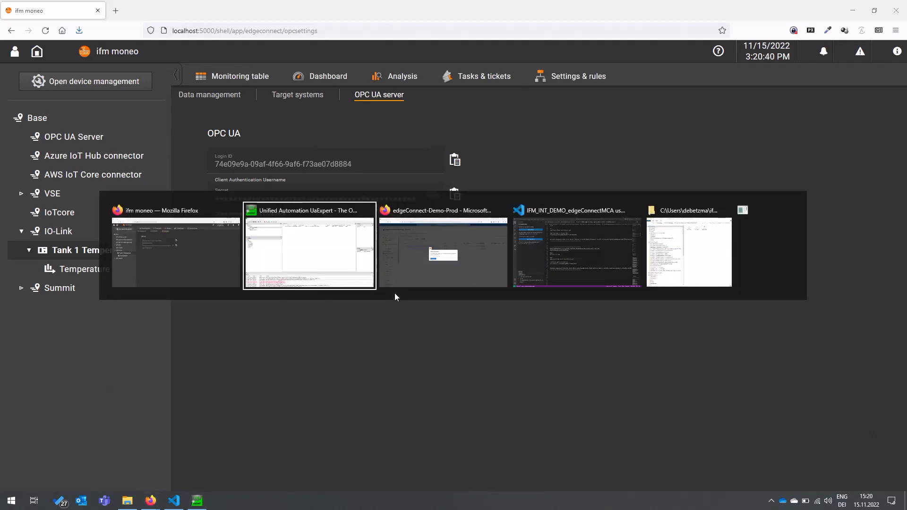
pyautogui.click(309, 249)
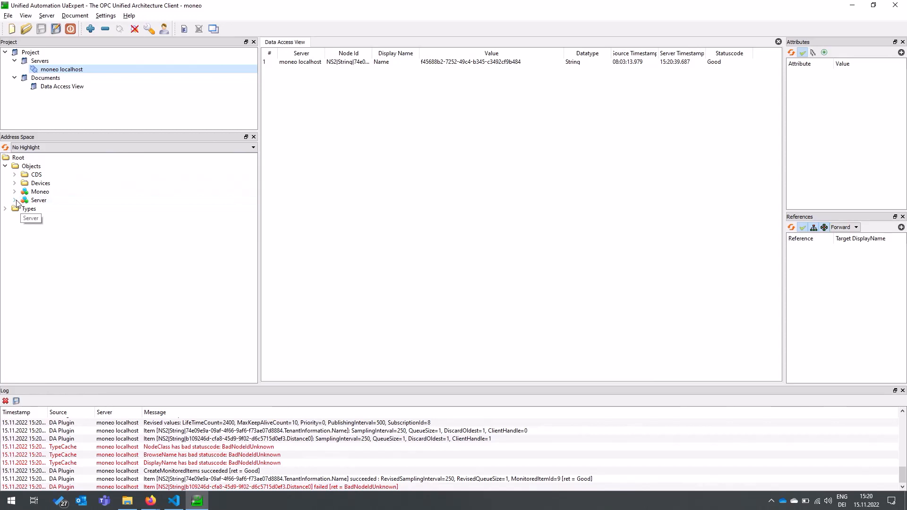
# Expand Devices > AL1342 10.1.1.5:80 > TP3231 X01 in UaExpert's Address Space
pyautogui.click(15, 183)
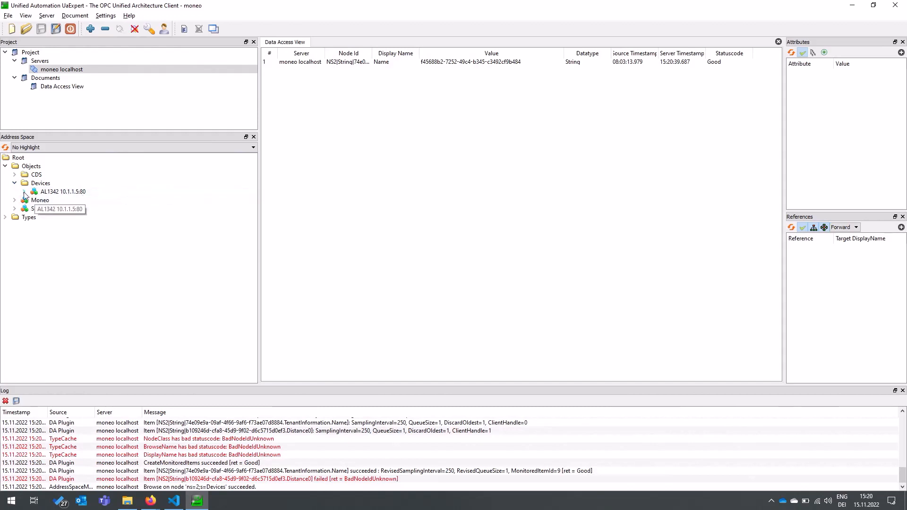
pyautogui.click(19, 191)
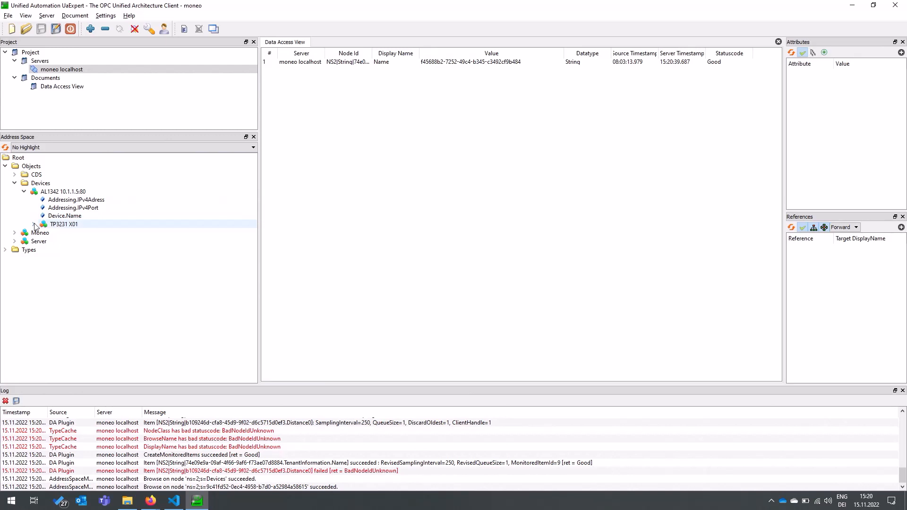
pyautogui.click(33, 224)
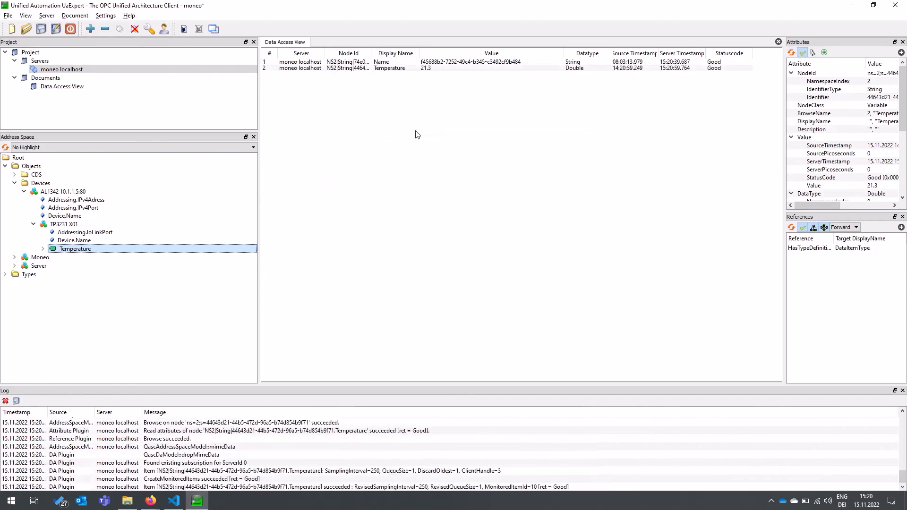
pyautogui.moveTo(428, 72)
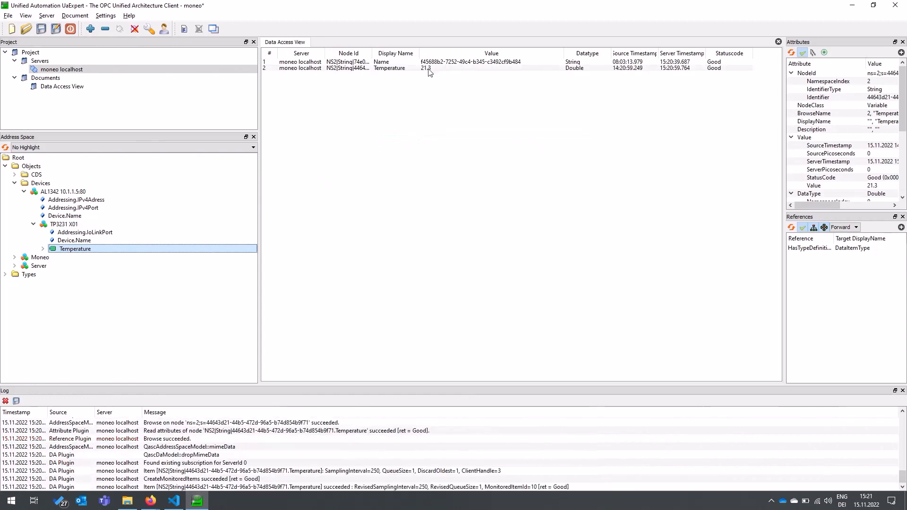
pyautogui.moveTo(492, 77)
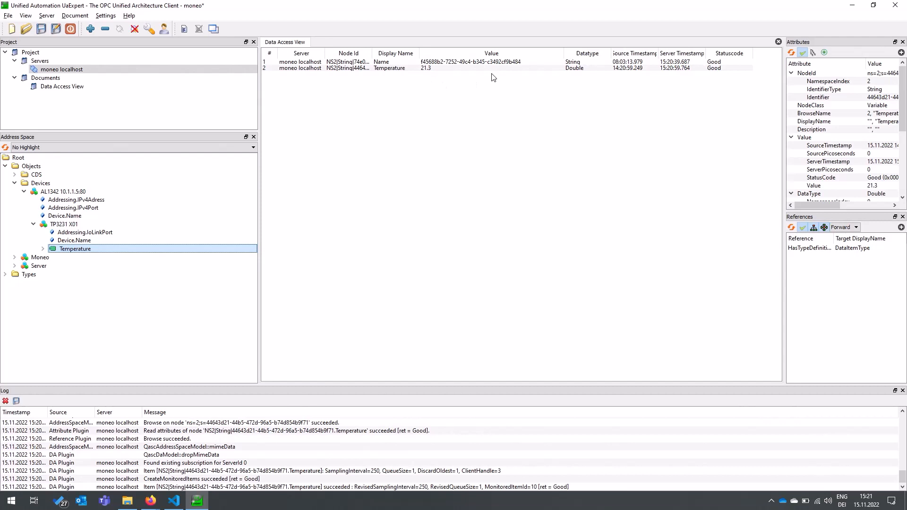
pyautogui.moveTo(507, 114)
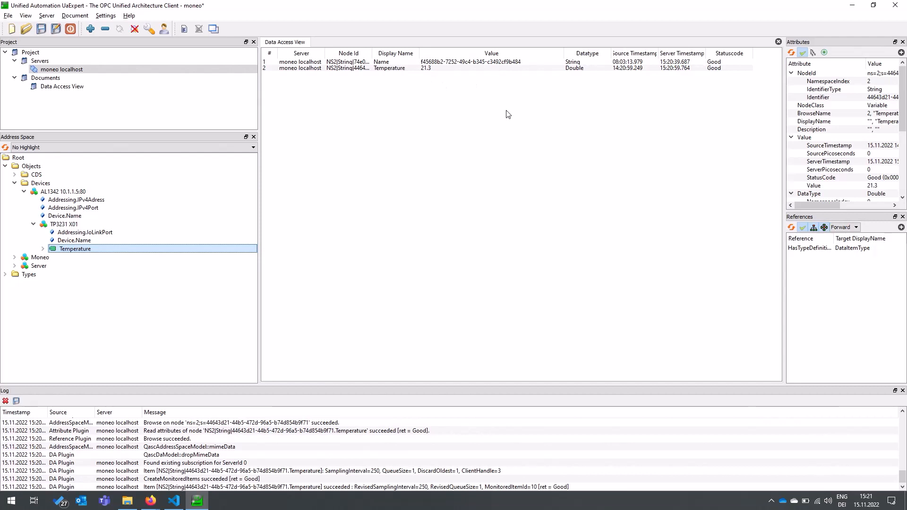